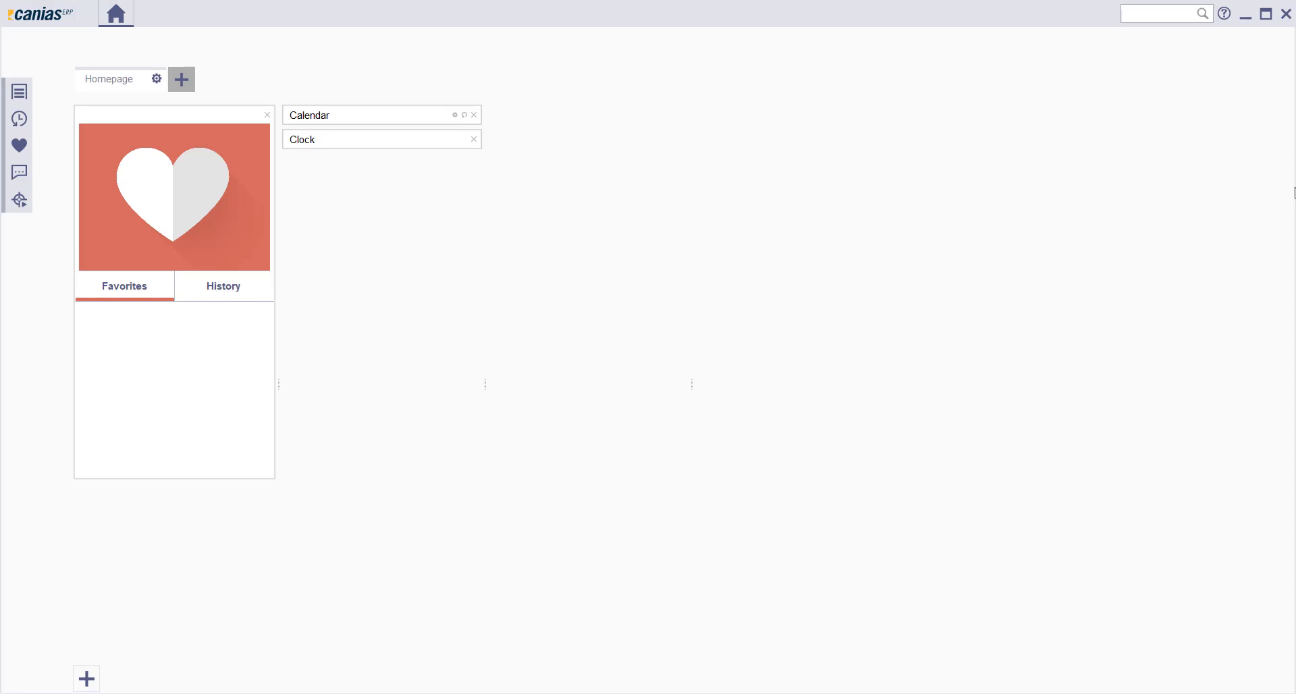
# - Search for the BAST01 transaction in the top-right quick search box
pyautogui.click(1161, 13)
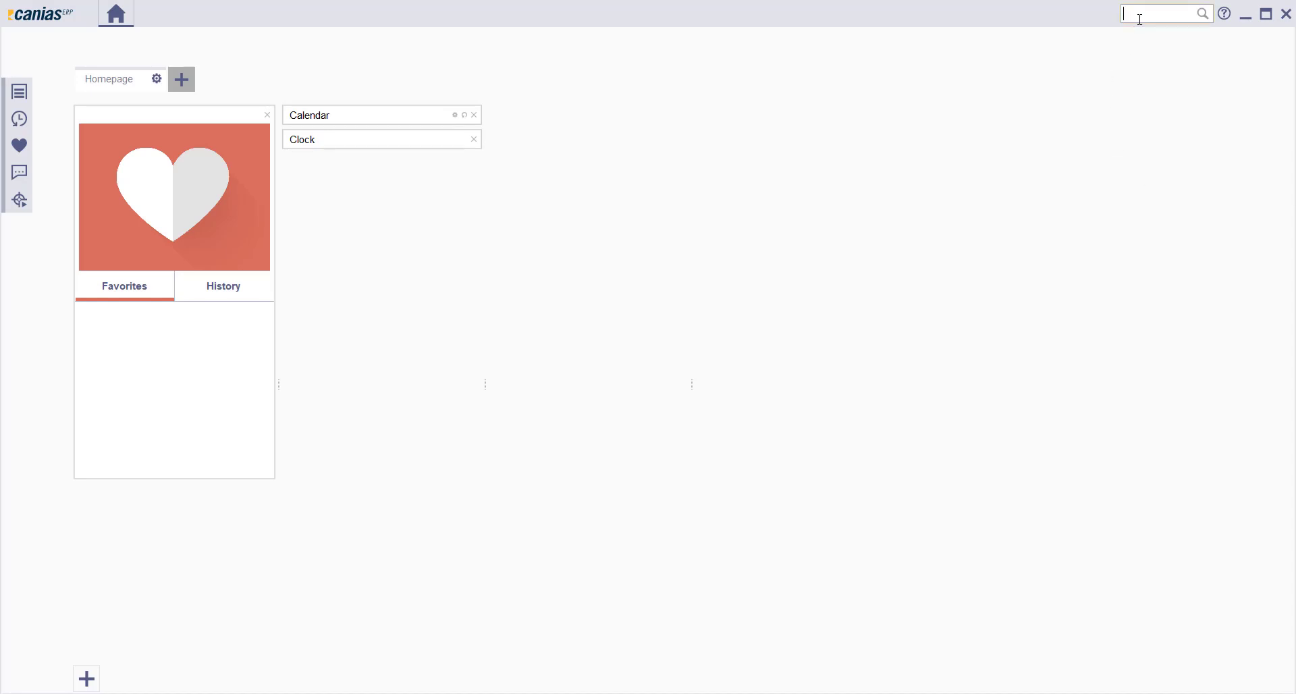
pyautogui.write('BAST01')
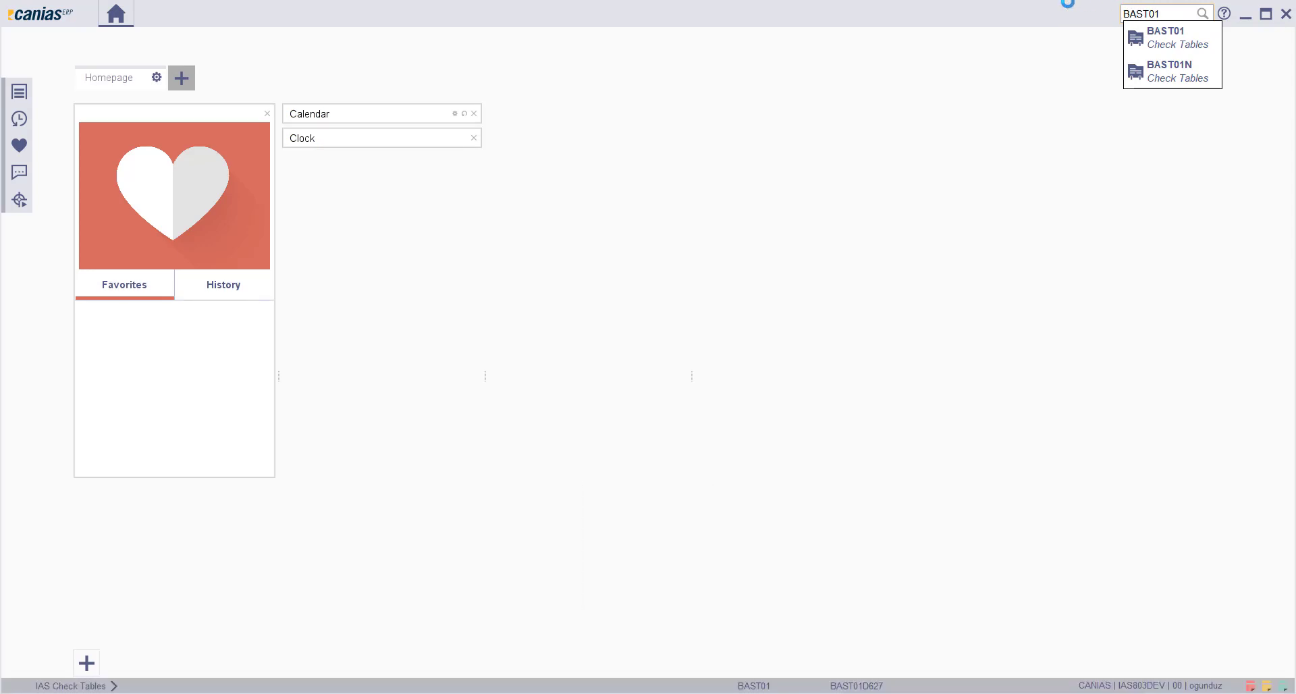
# - Open BAST01 and the IASBPM004 Event - Process Relation table under Business Process Management
pyautogui.click(1167, 37)
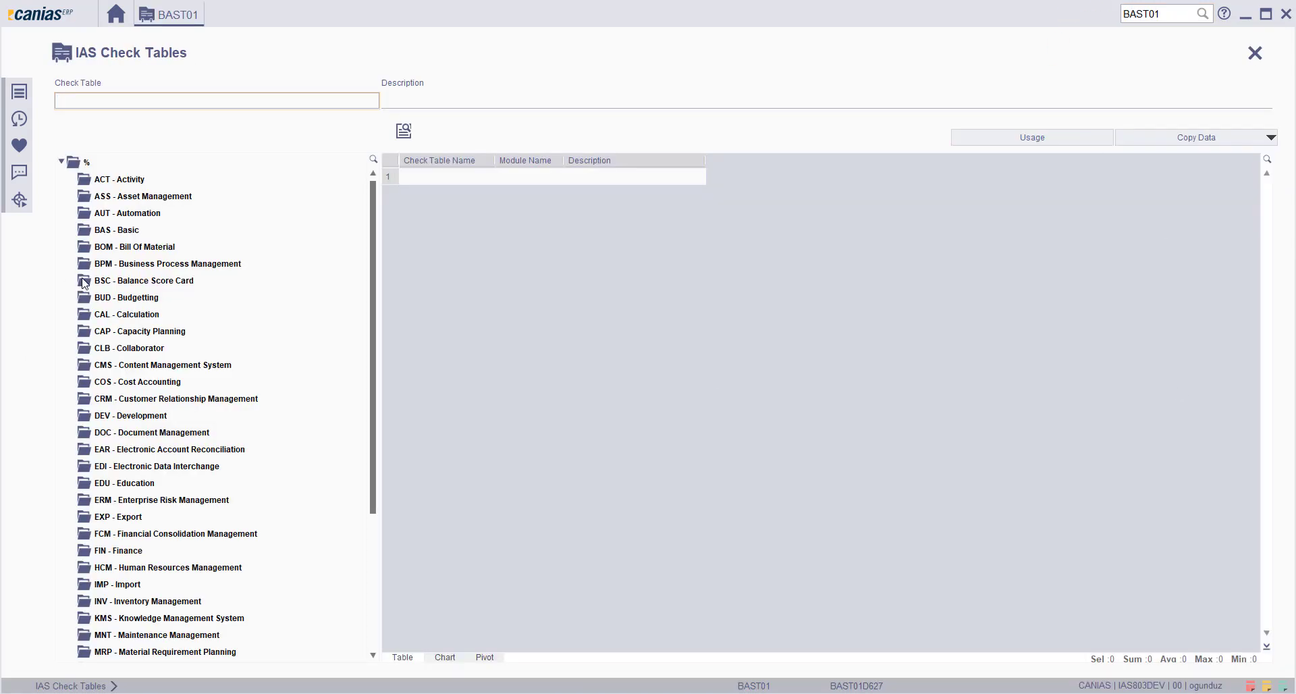
pyautogui.click(167, 264)
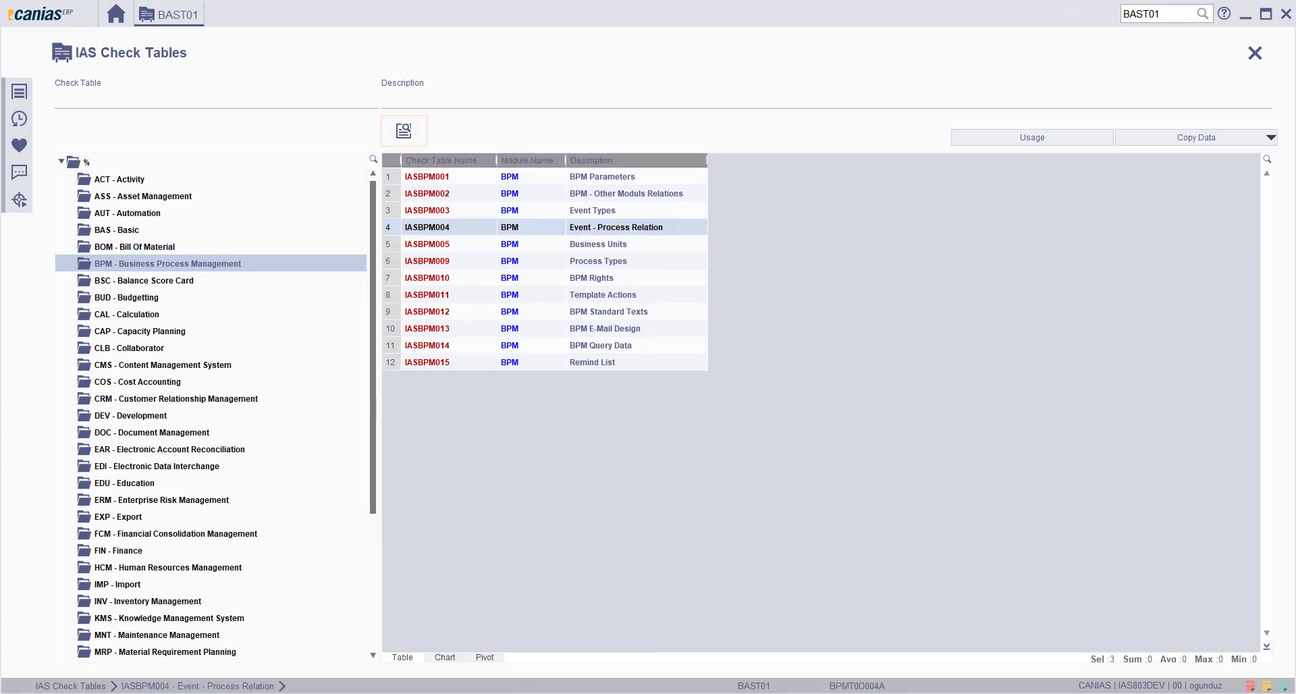
pyautogui.doubleClick(615, 227)
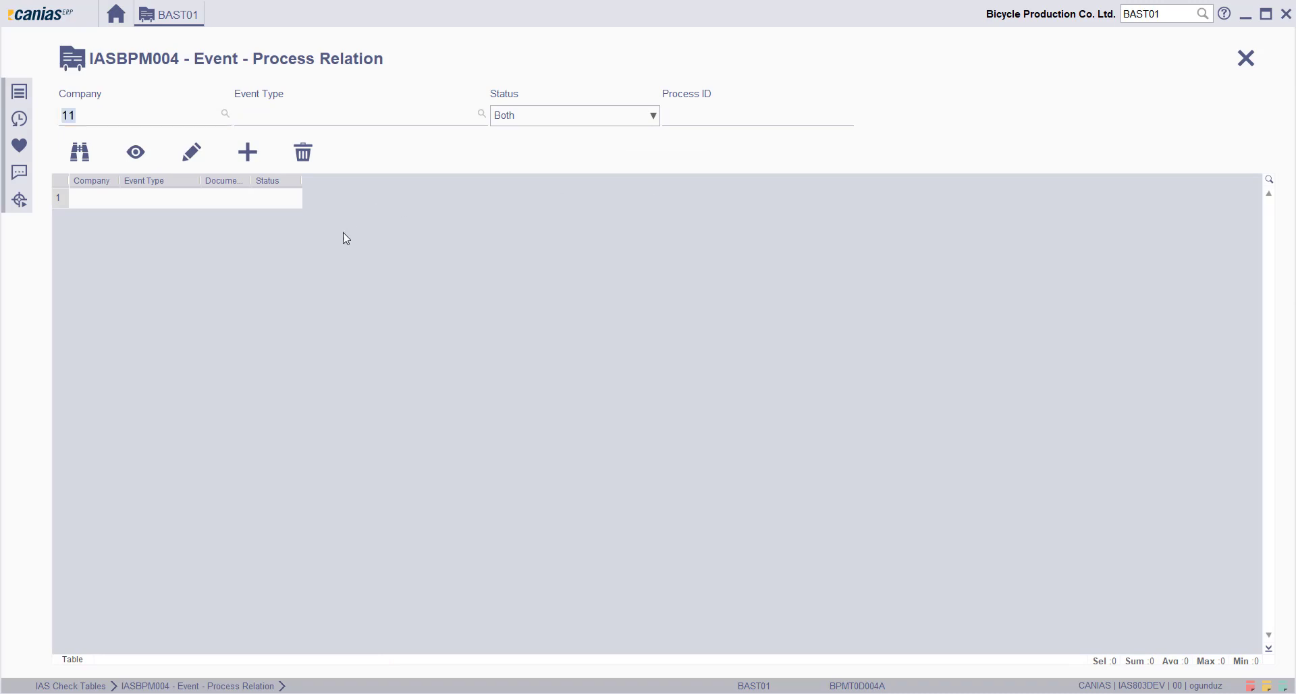
# - Create a new Event - Process Relation record with company 11
pyautogui.click(247, 151)
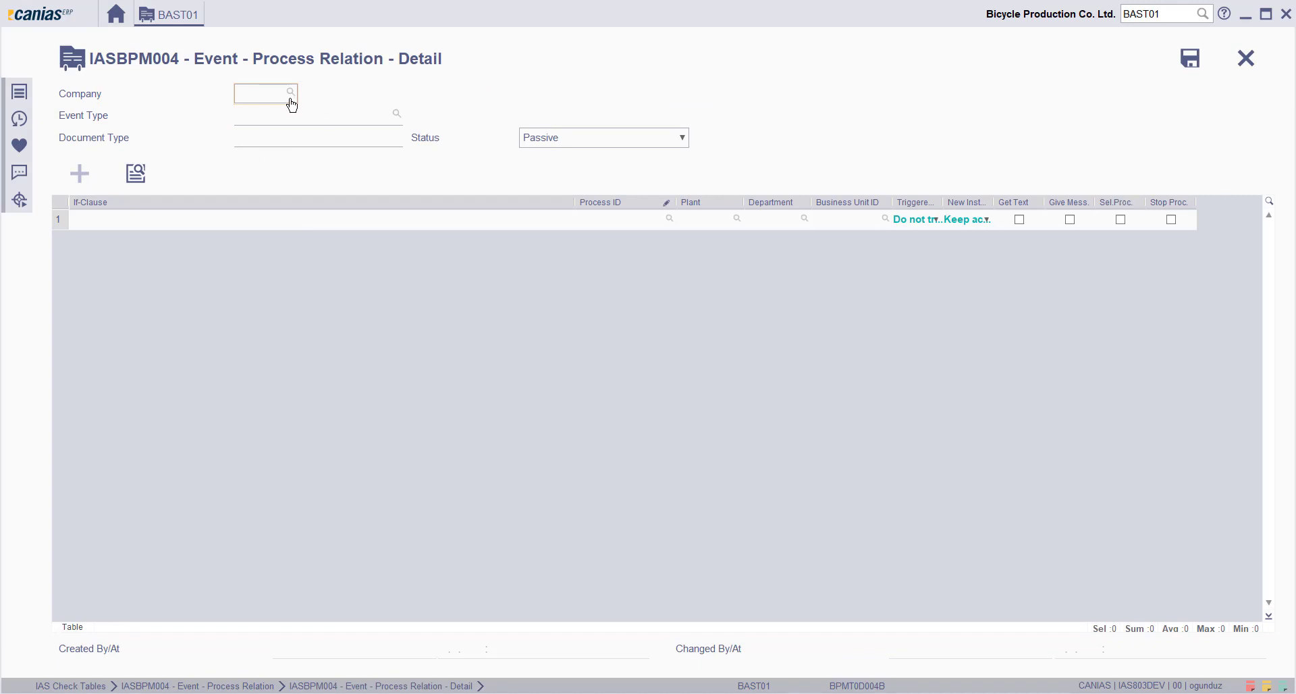
pyautogui.click(290, 92)
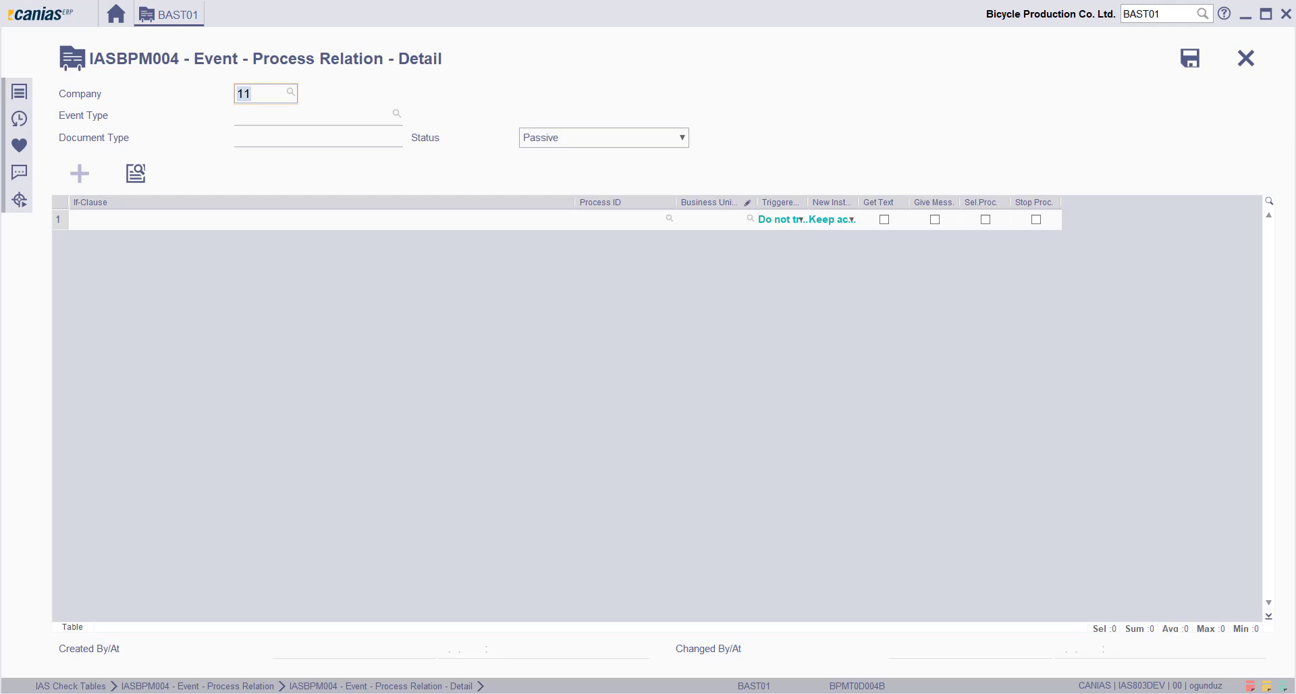
pyautogui.moveTo(1245, 167)
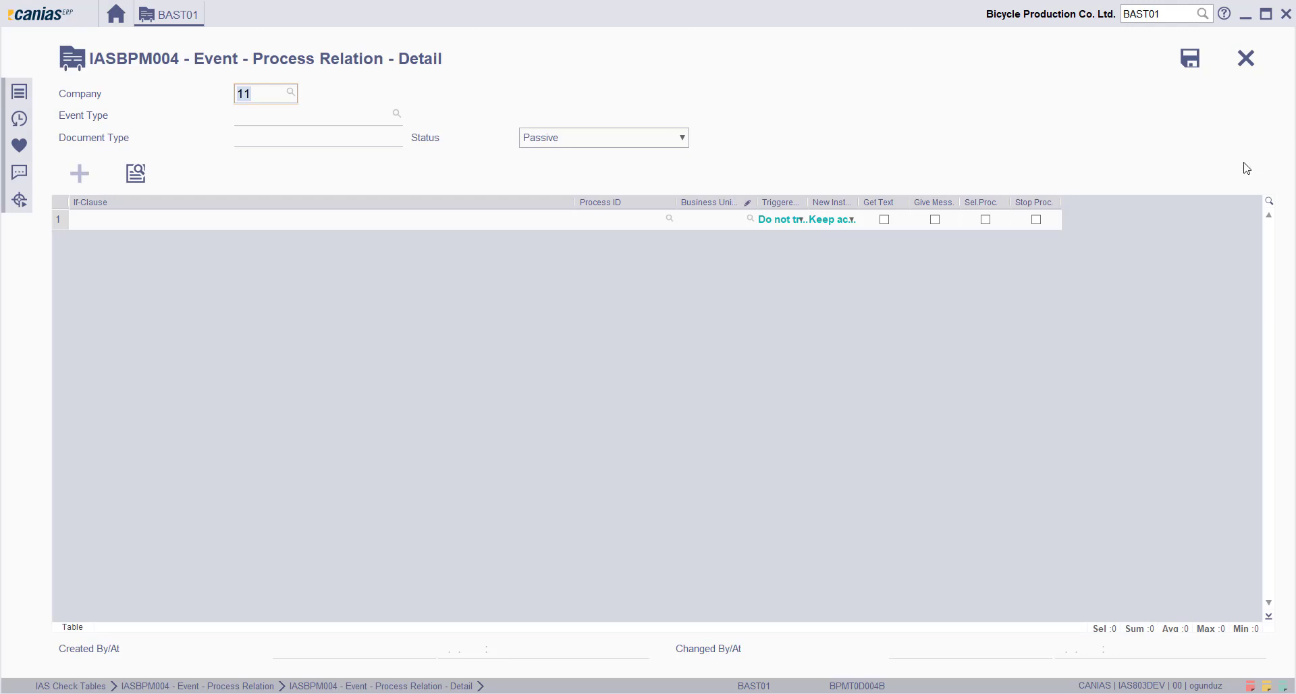
pyautogui.moveTo(407, 127)
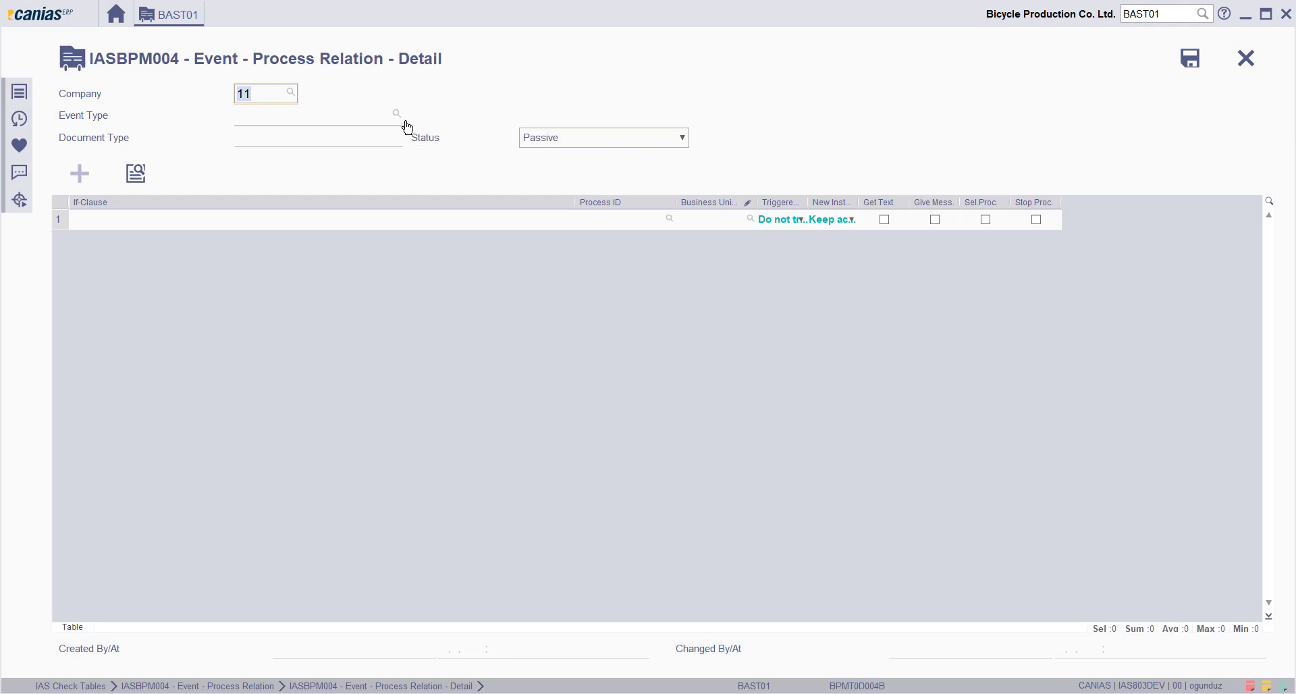
# - Set the event type to PATCHTEST using the lookup filtered by %PA
pyautogui.click(396, 113)
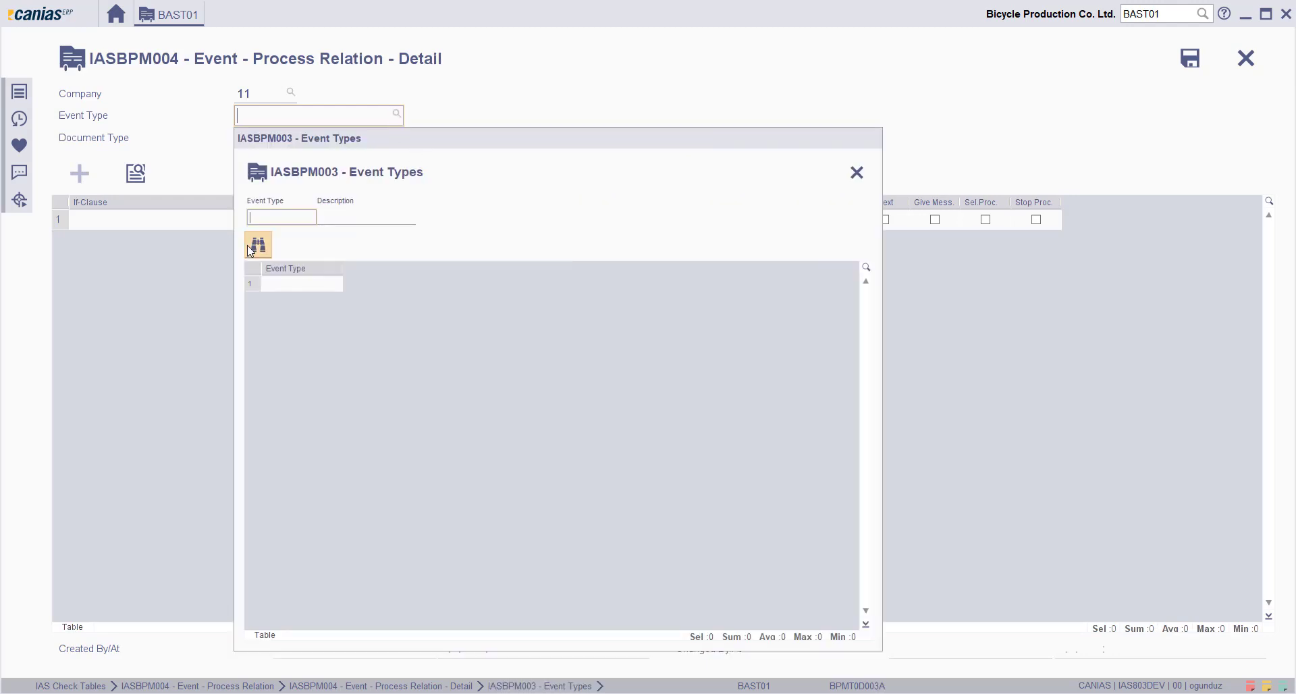
pyautogui.click(258, 245)
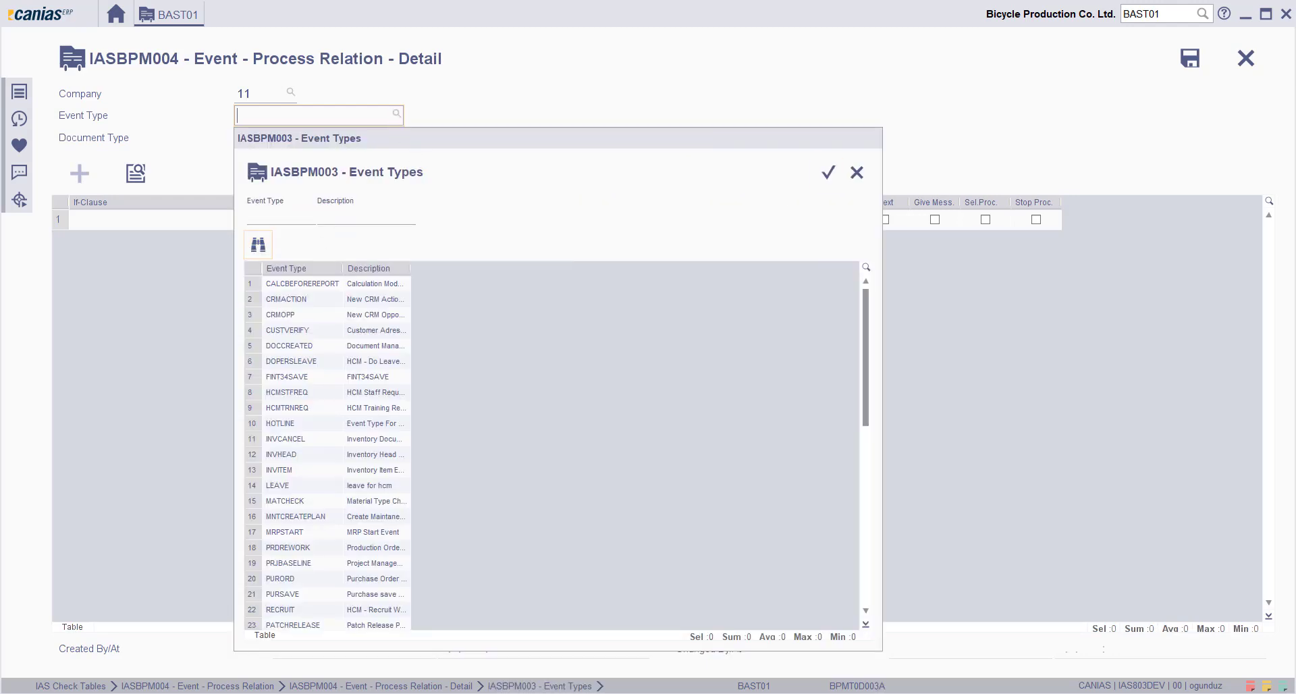
pyautogui.scroll(-3)
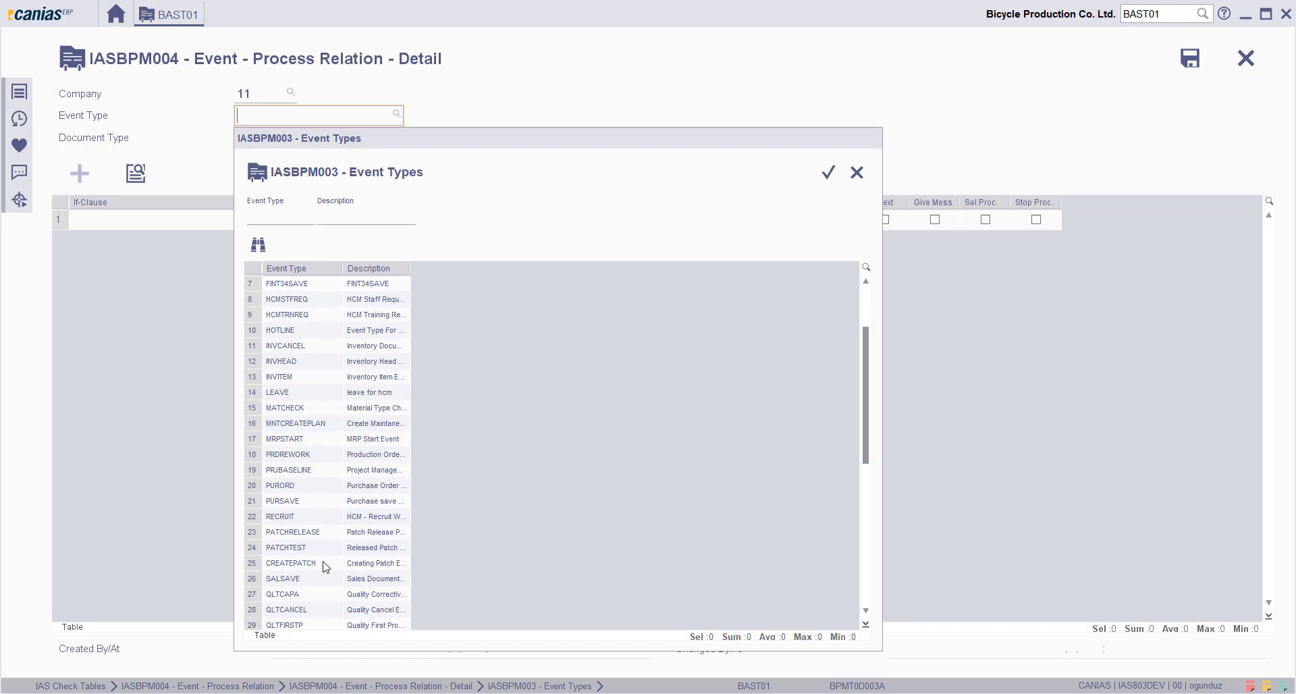
pyautogui.scroll(-3)
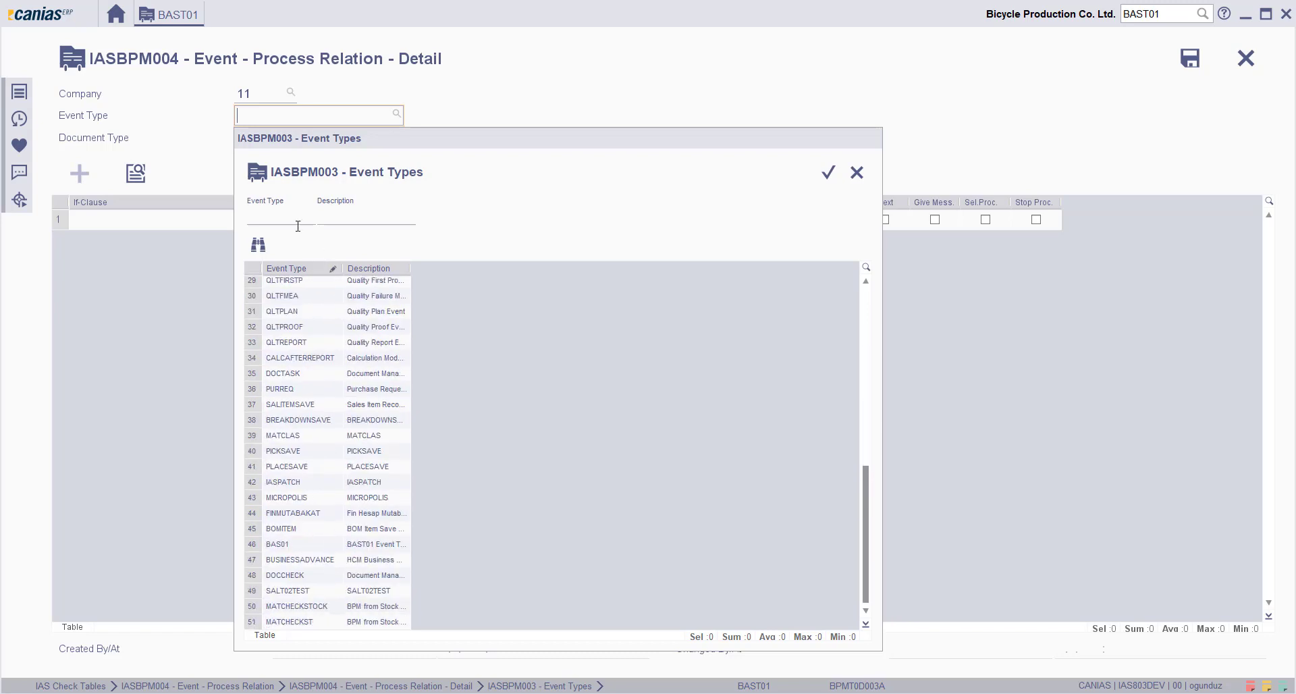
pyautogui.write('%PATCH%')
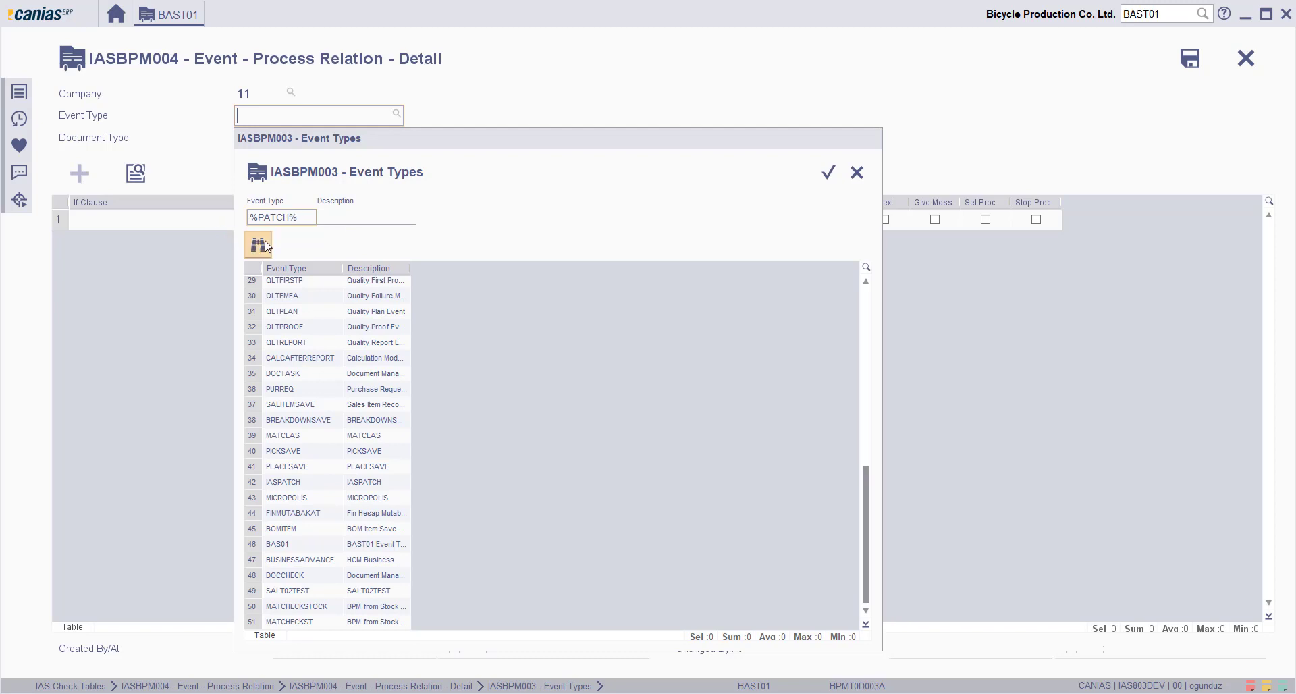
pyautogui.click(258, 244)
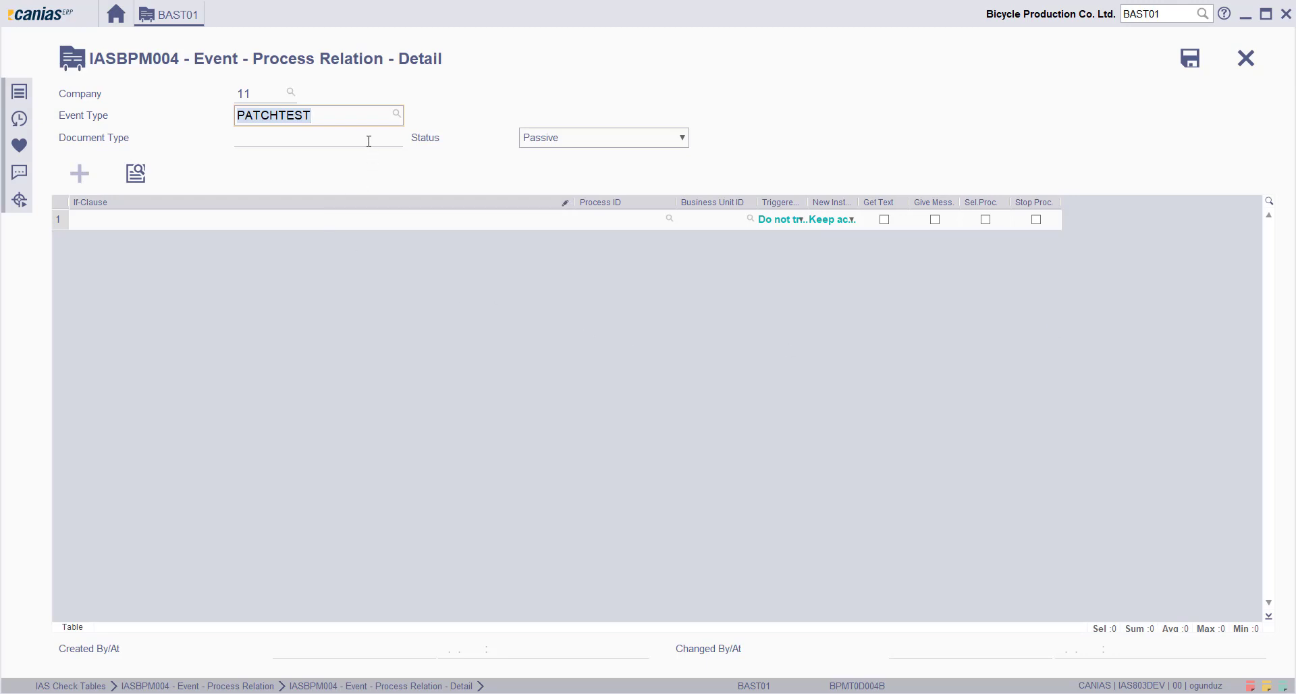
# - Set document type * and status Active, and select the empty relation row 1
pyautogui.click(318, 138)
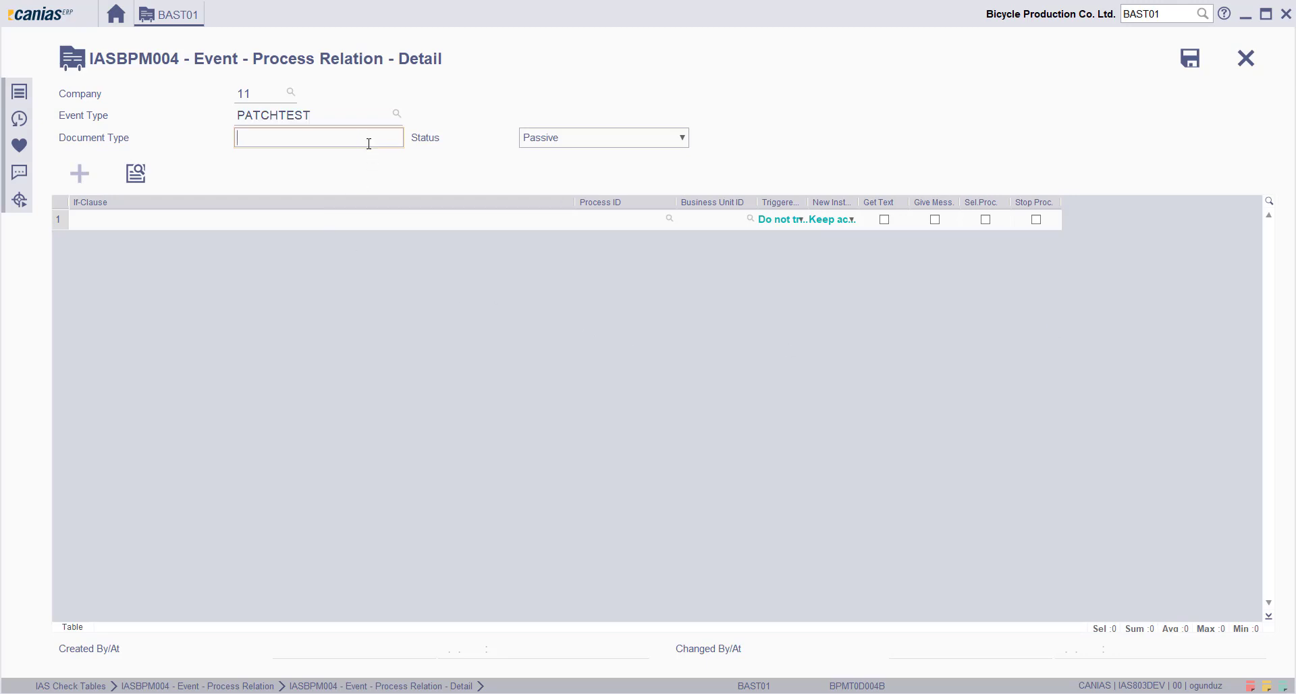
pyautogui.write('*')
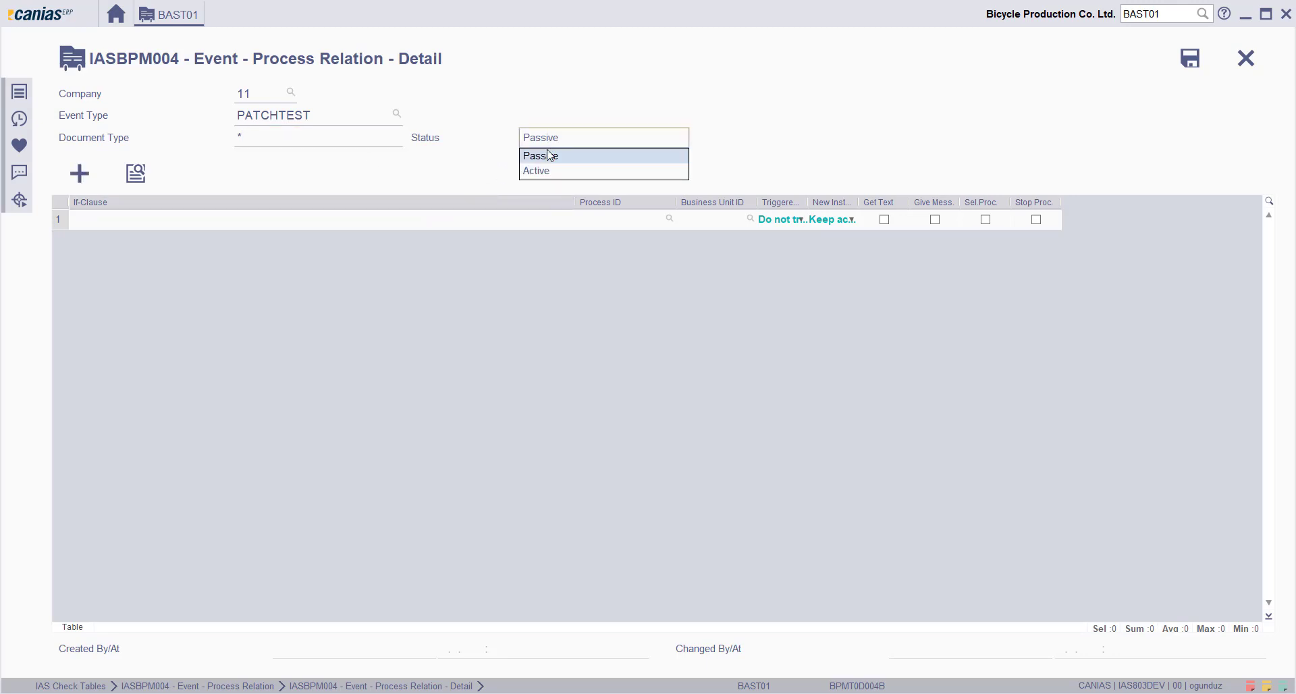
pyautogui.click(536, 171)
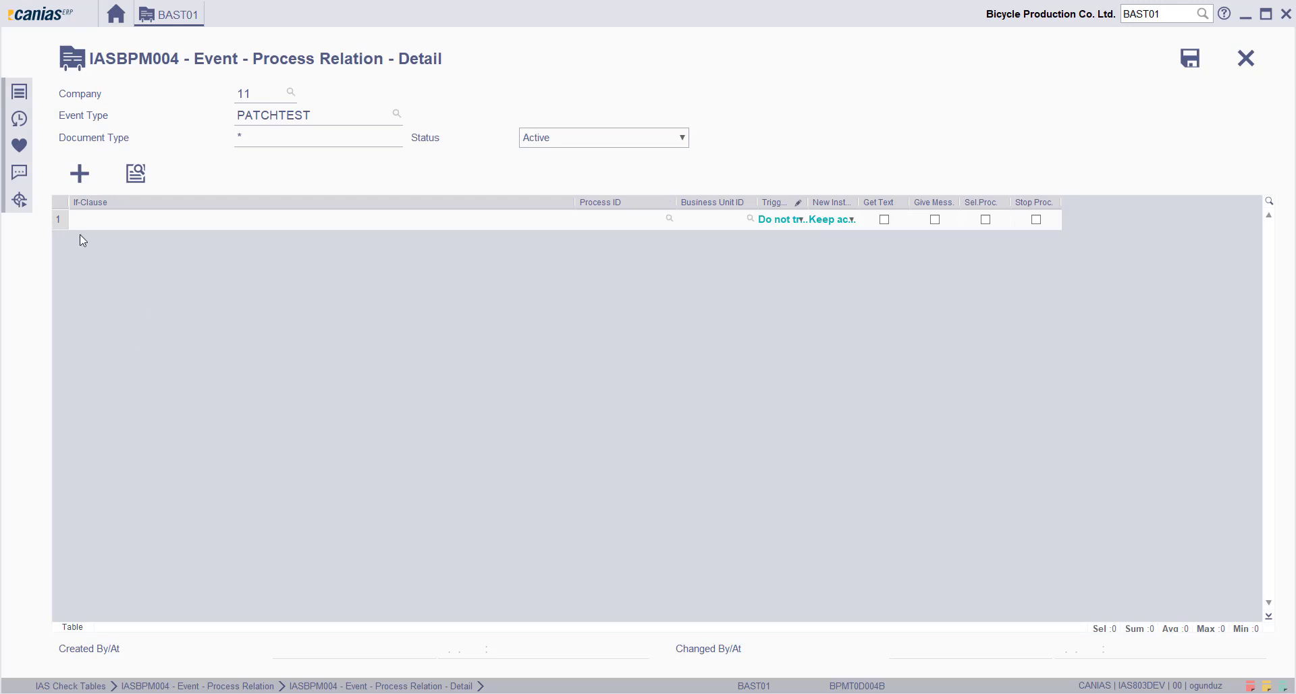
pyautogui.click(135, 173)
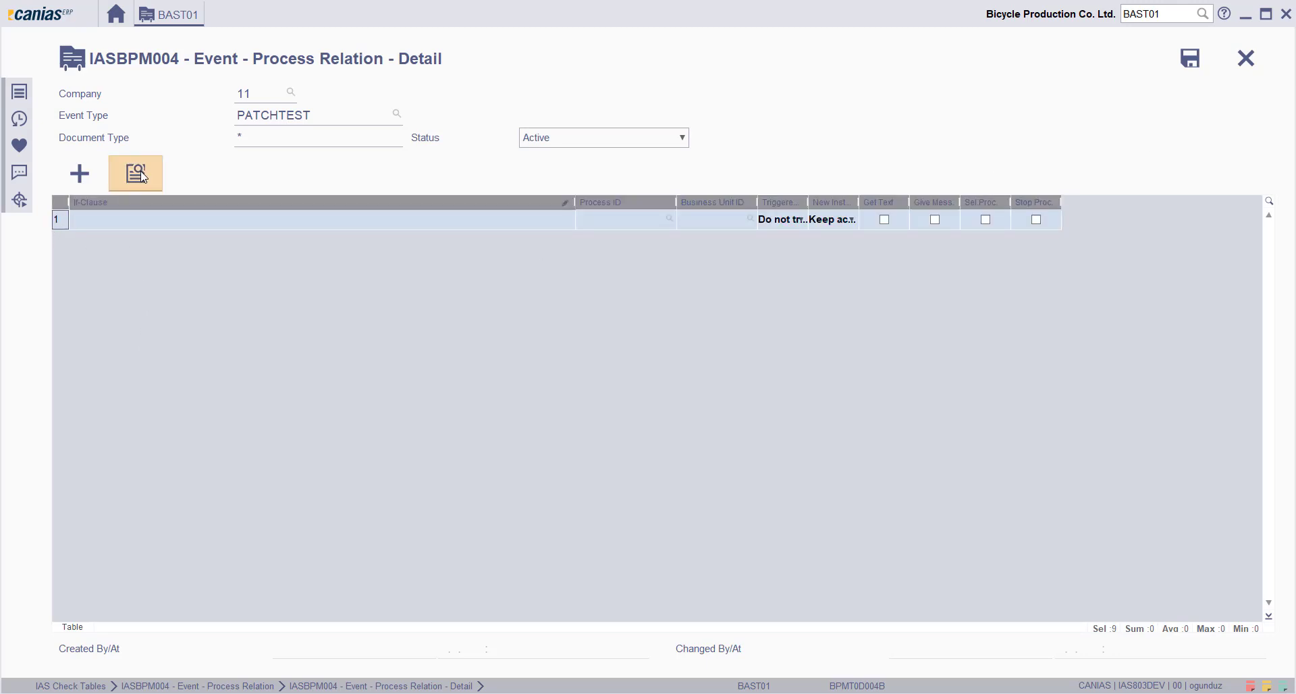
# - Open the relation line's detail form and enter if-clause 1==1
pyautogui.click(135, 173)
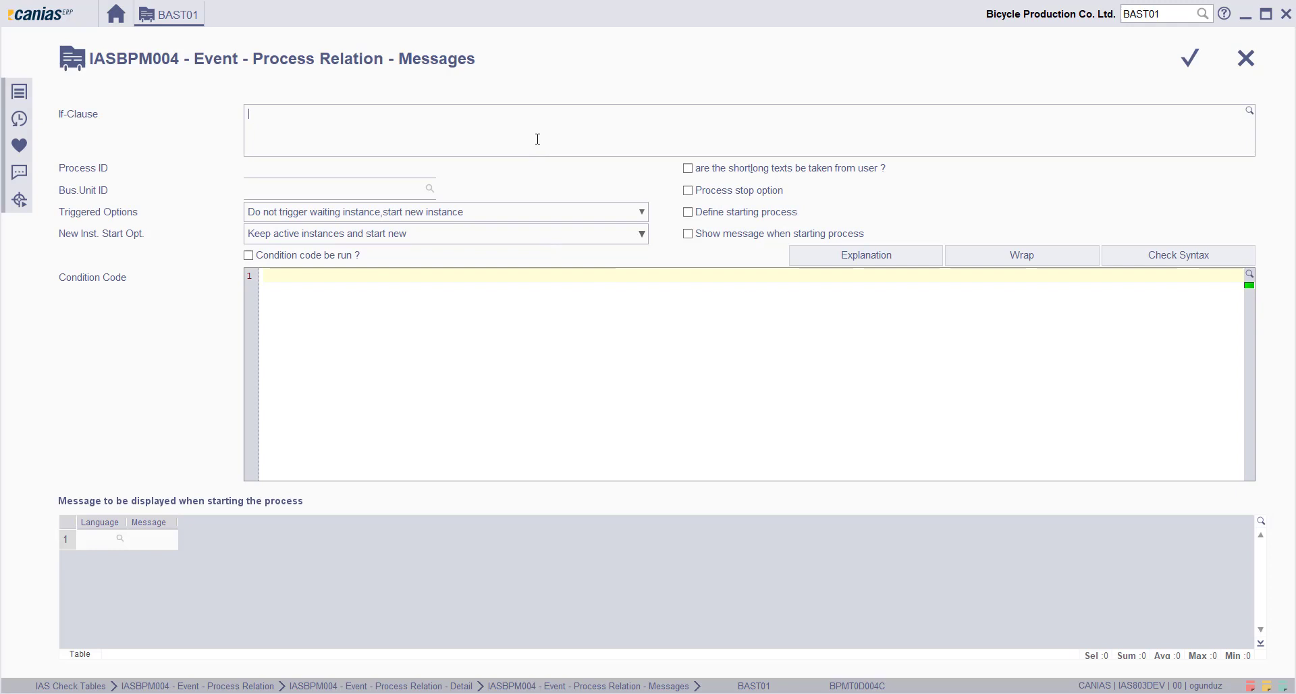
pyautogui.write('1==1')
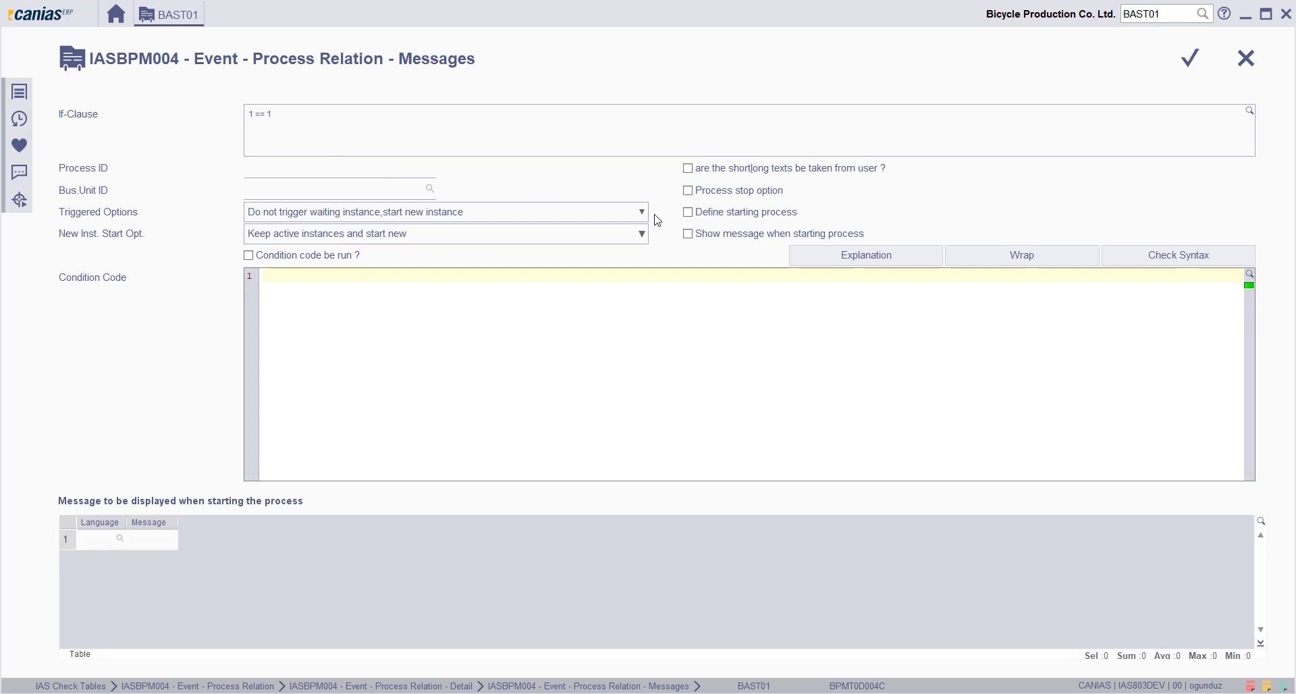
pyautogui.moveTo(646, 218)
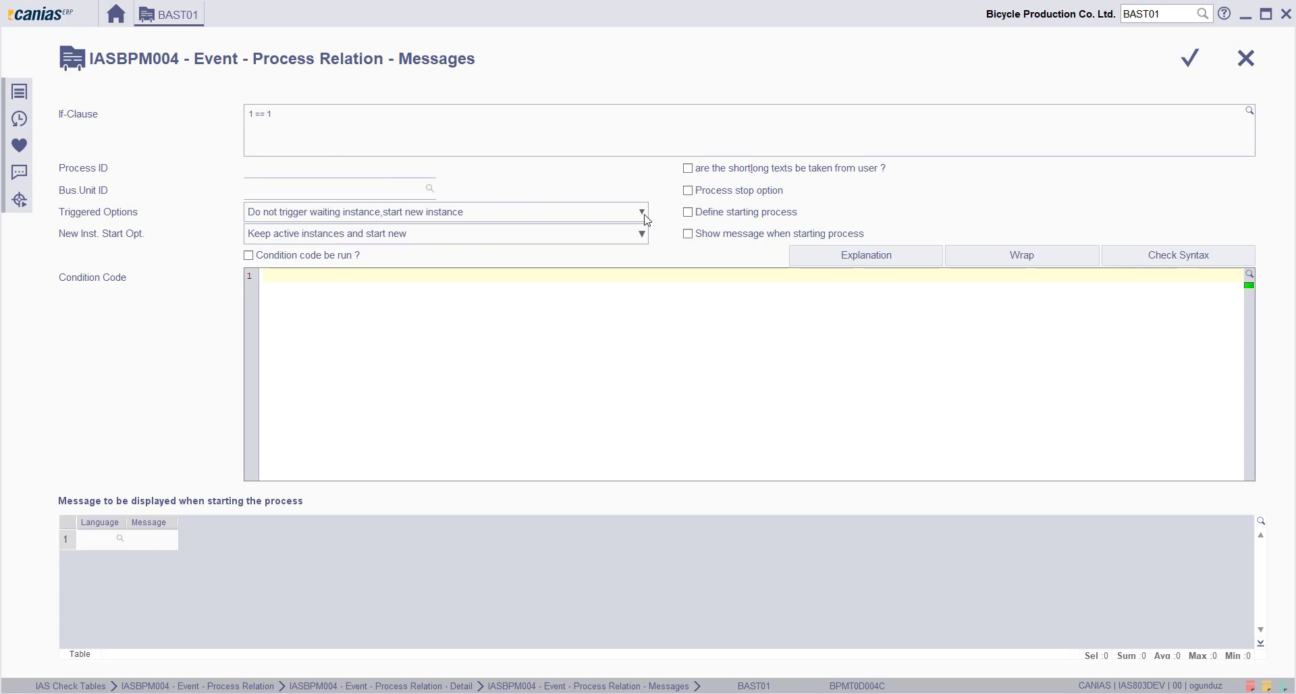
# - Enter process ID SAMPLEMAIL and business unit DEV on the relation line
pyautogui.click(339, 168)
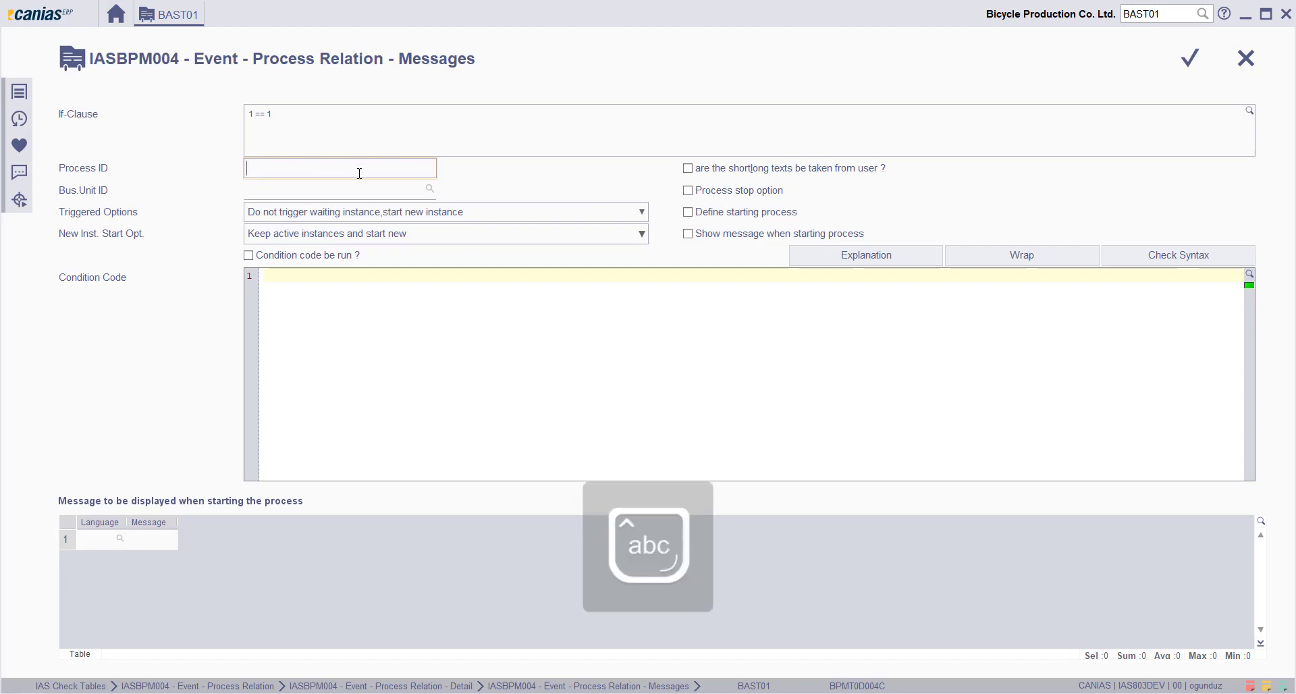
pyautogui.write('samp')
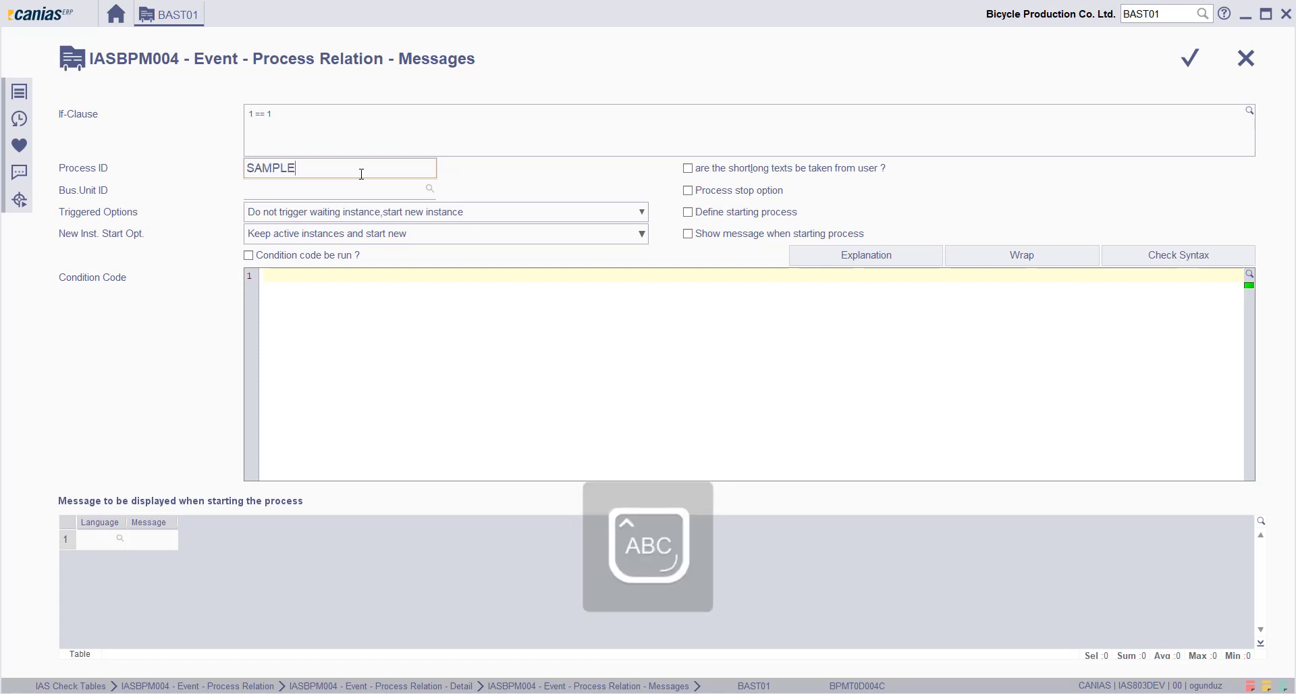
pyautogui.write('MAIL')
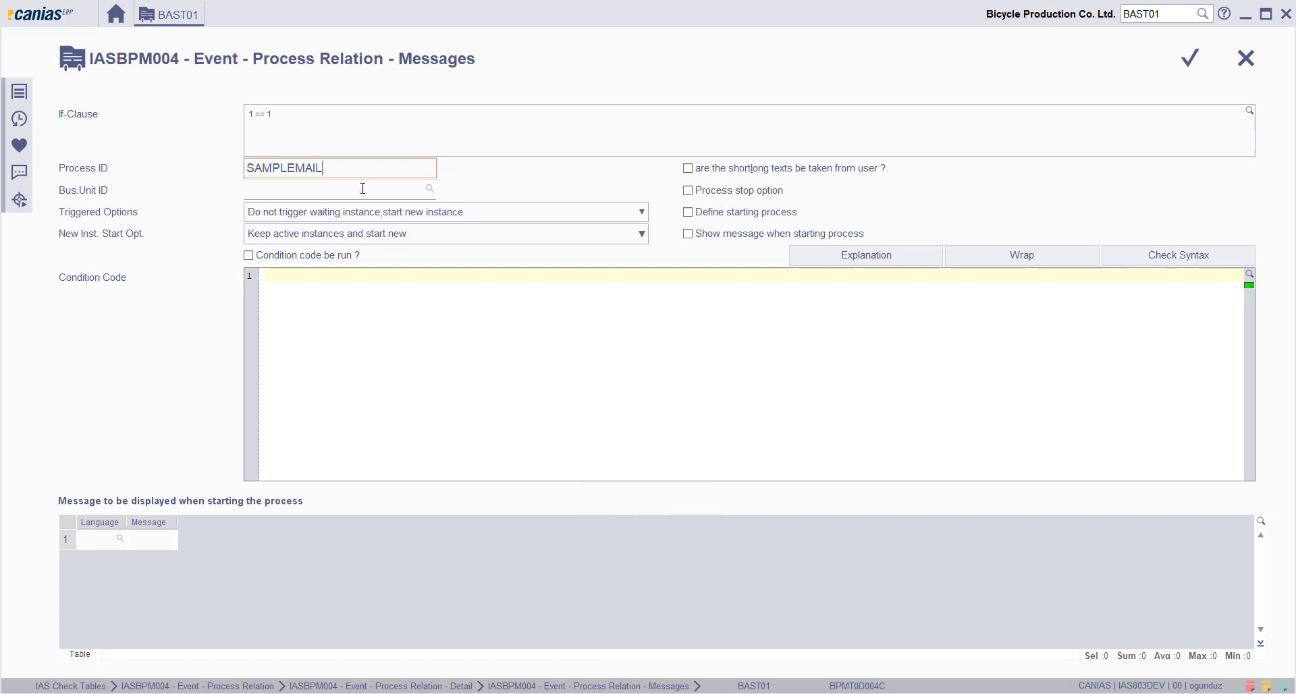
pyautogui.write('DEV')
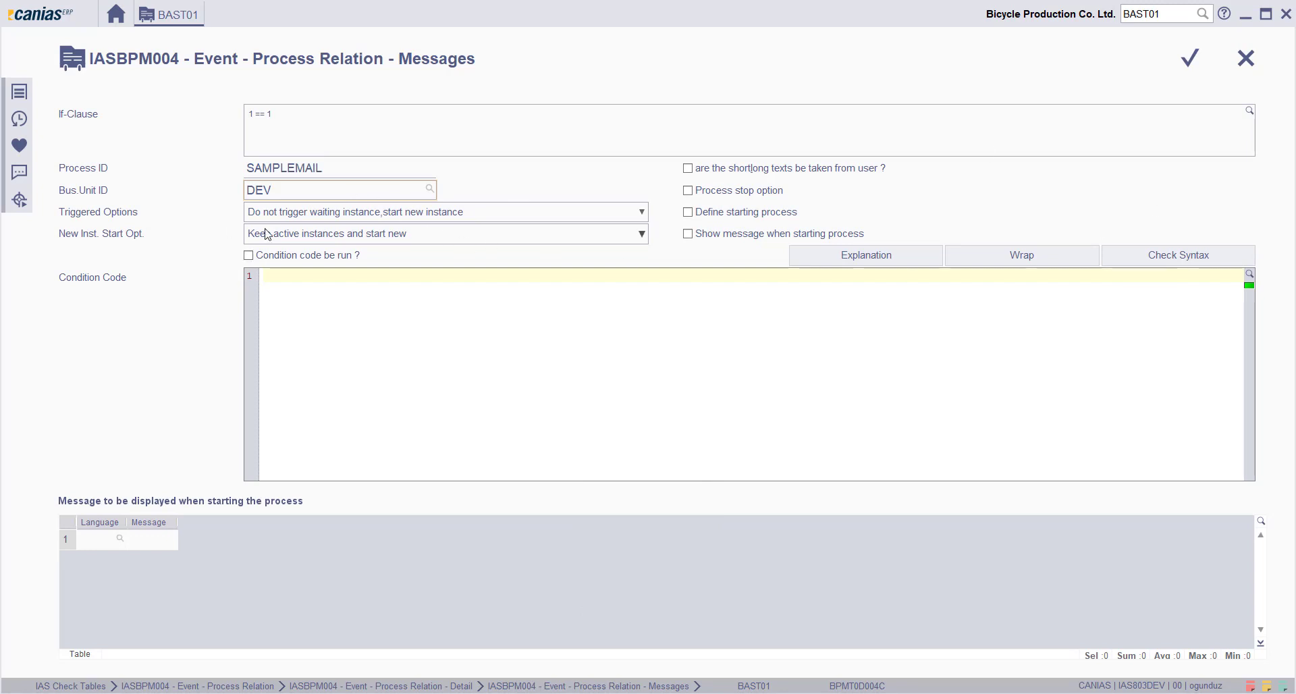
pyautogui.moveTo(297, 219)
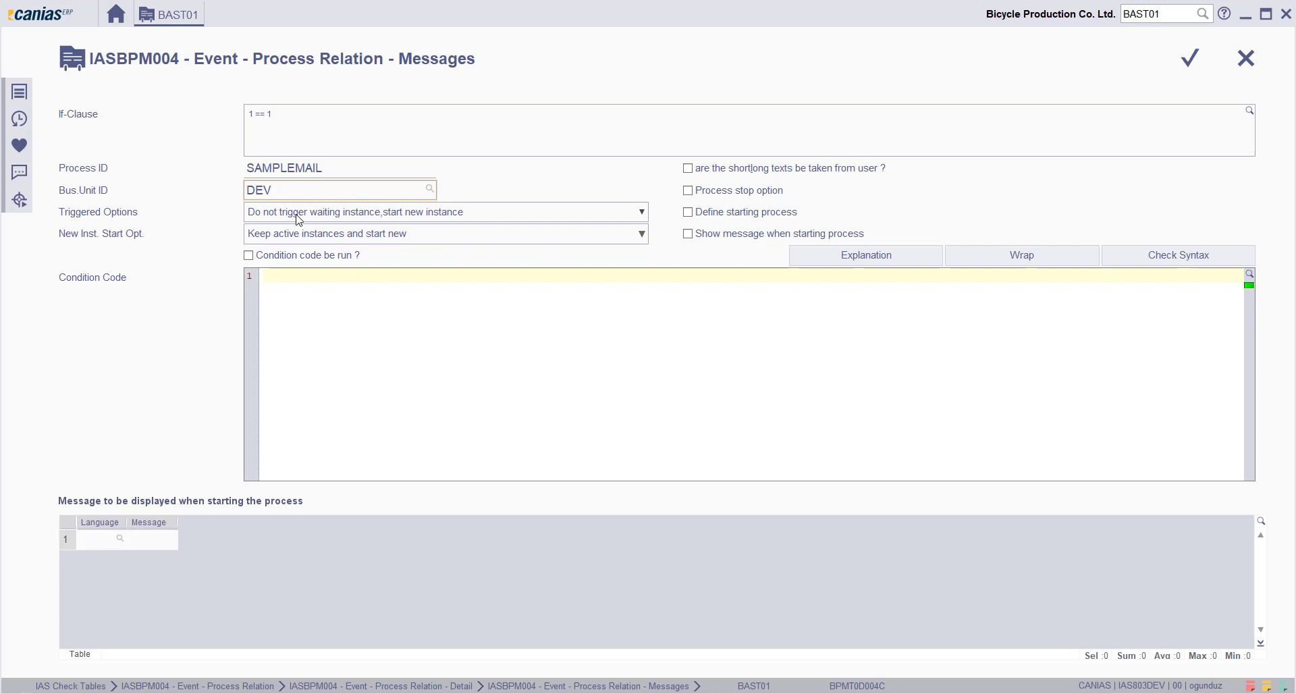
pyautogui.moveTo(298, 225)
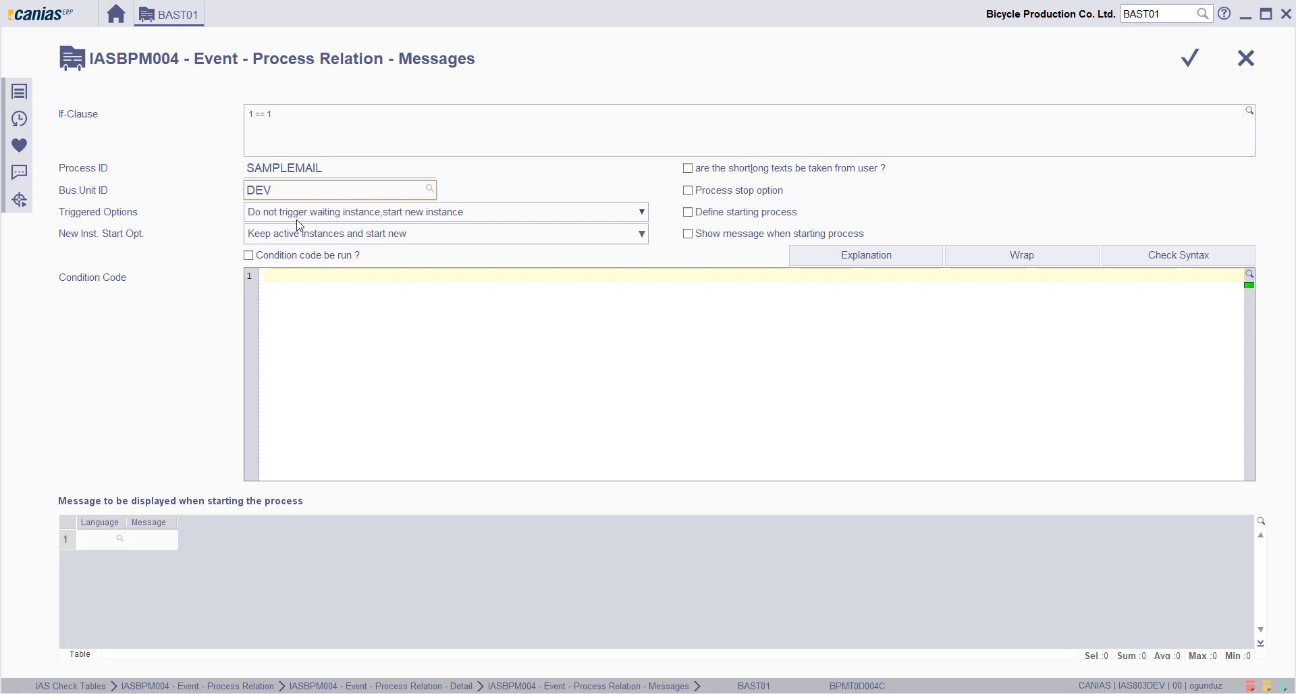
pyautogui.moveTo(300, 241)
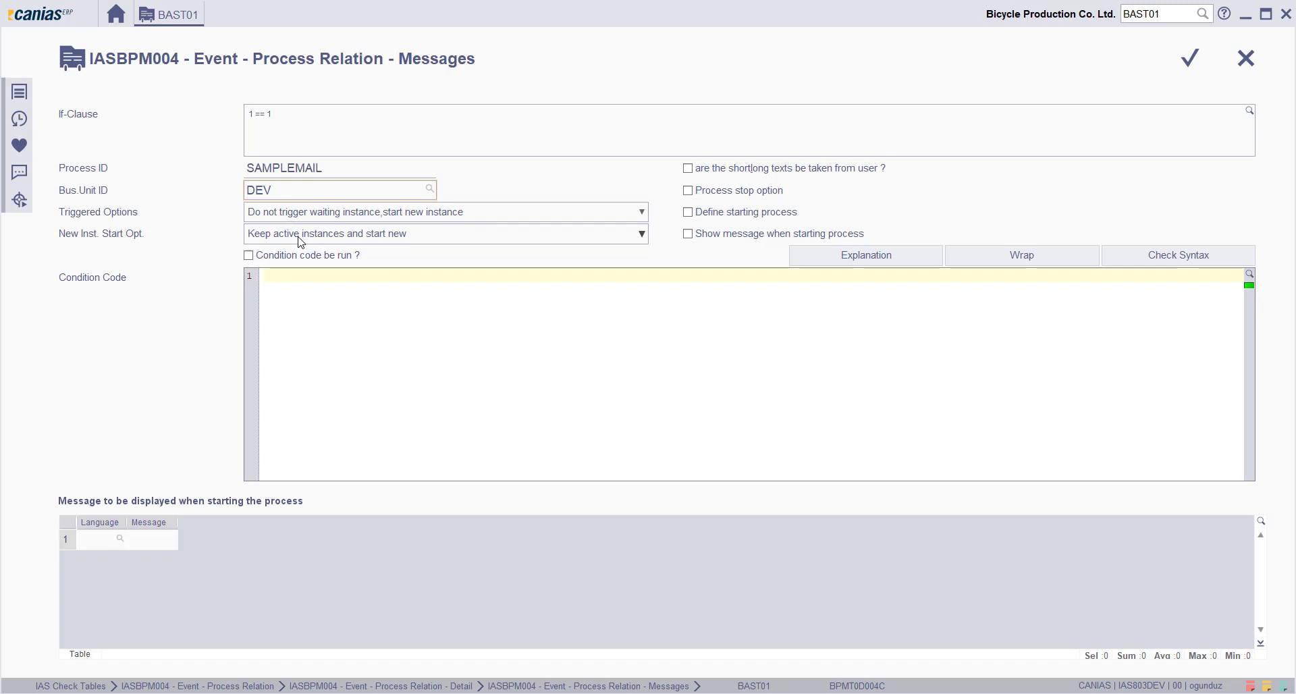
pyautogui.moveTo(299, 241)
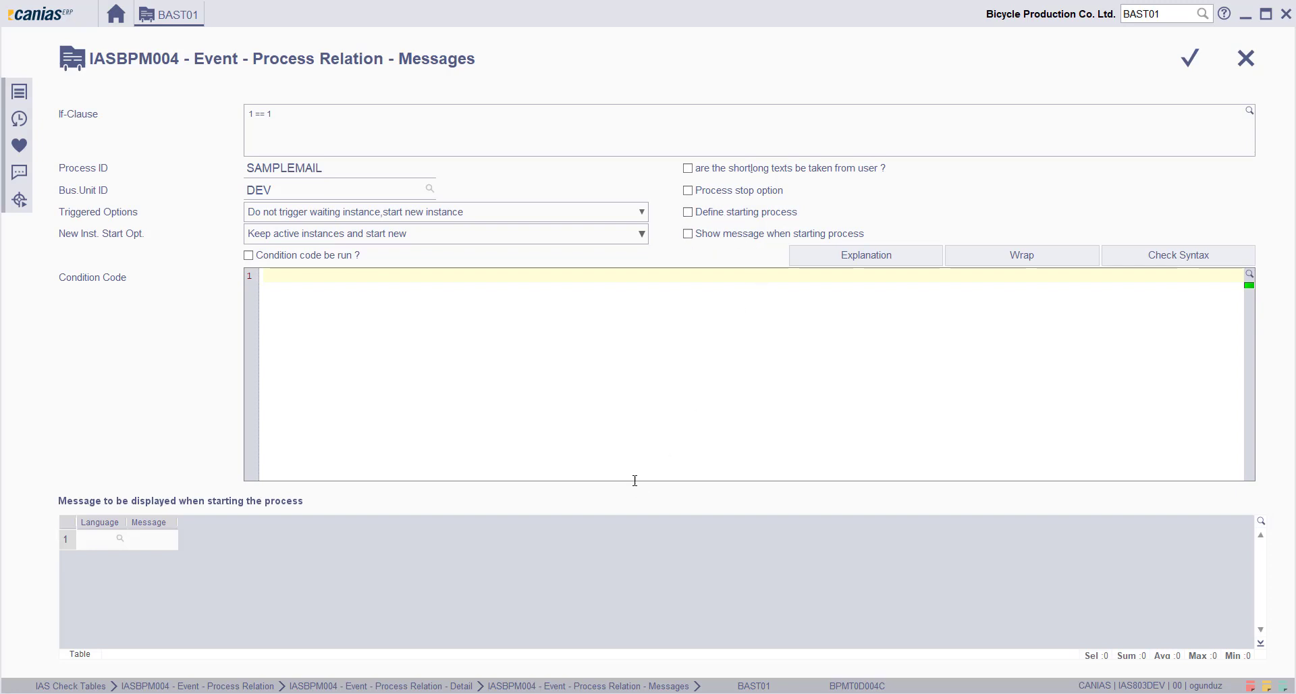
pyautogui.moveTo(1198, 214)
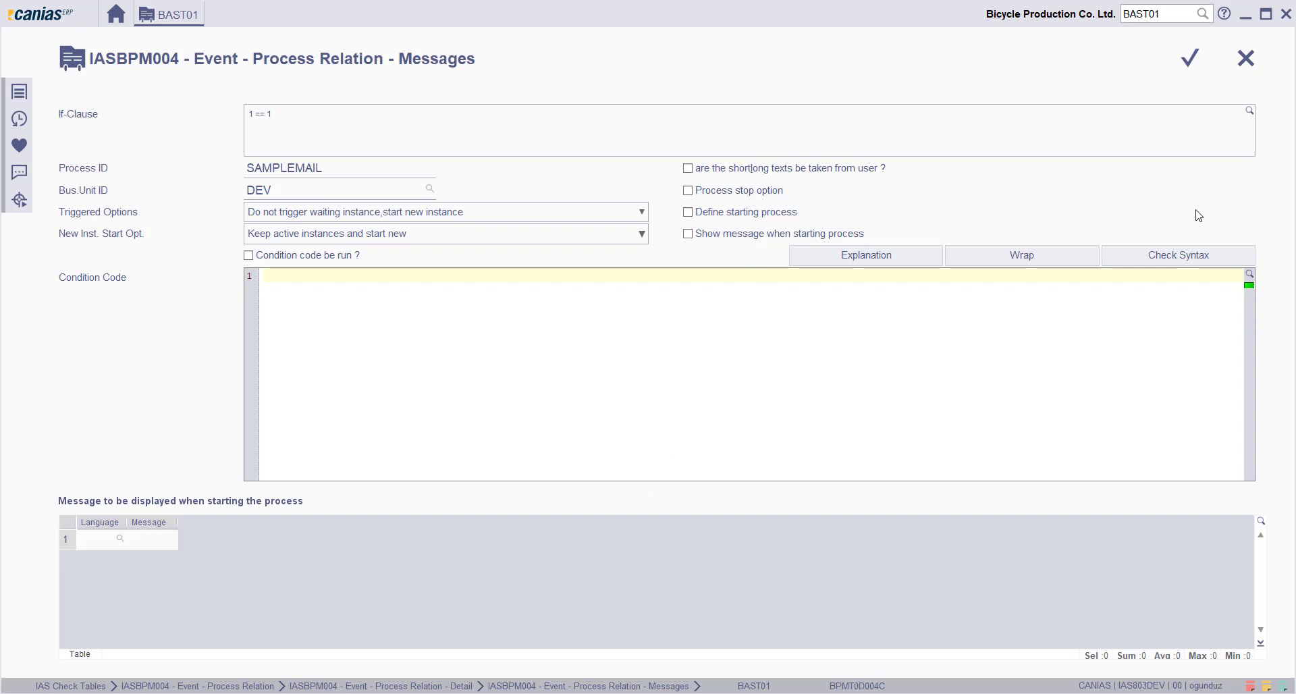
# - Accept the line details, save the relation, and close the Detail window
pyautogui.click(1190, 57)
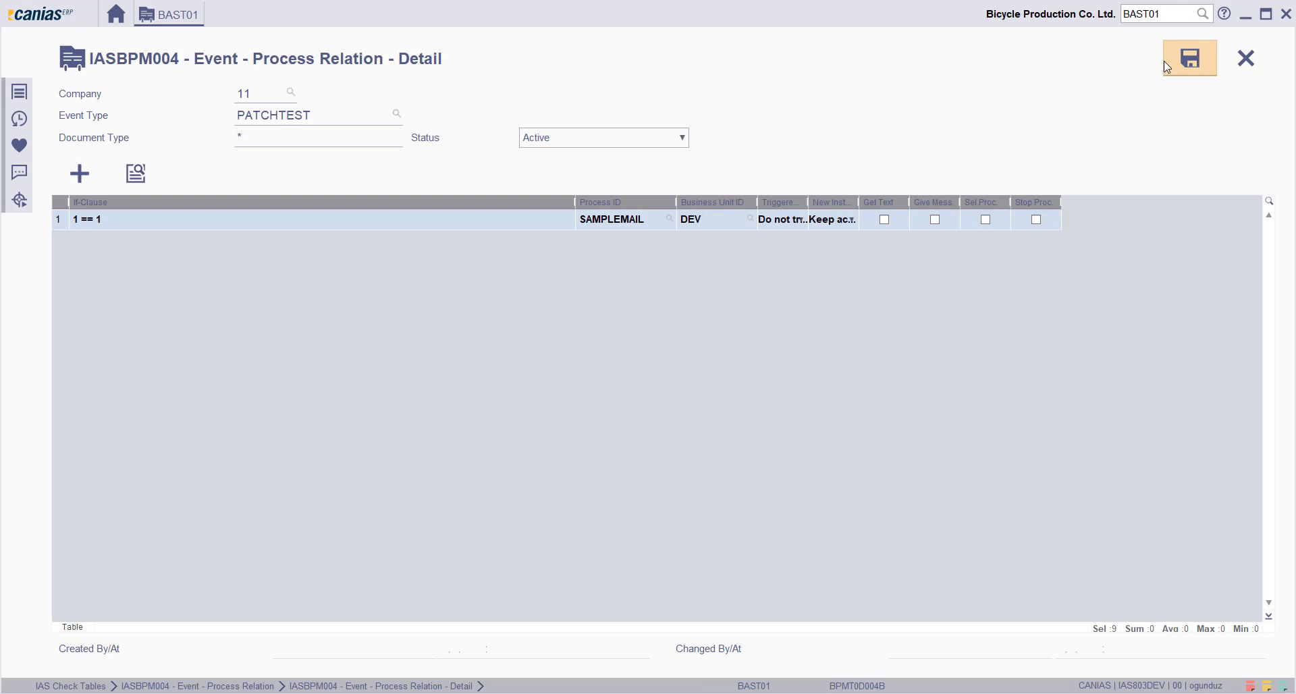
pyautogui.click(1189, 58)
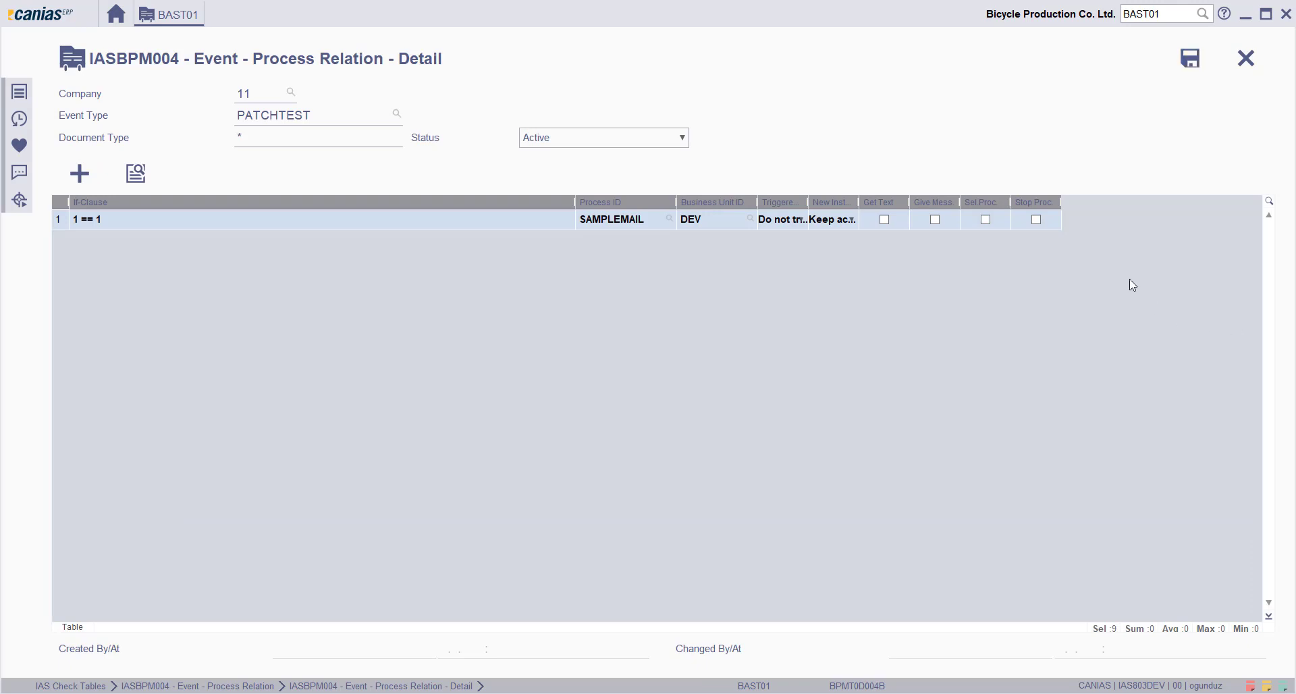
pyautogui.click(1245, 57)
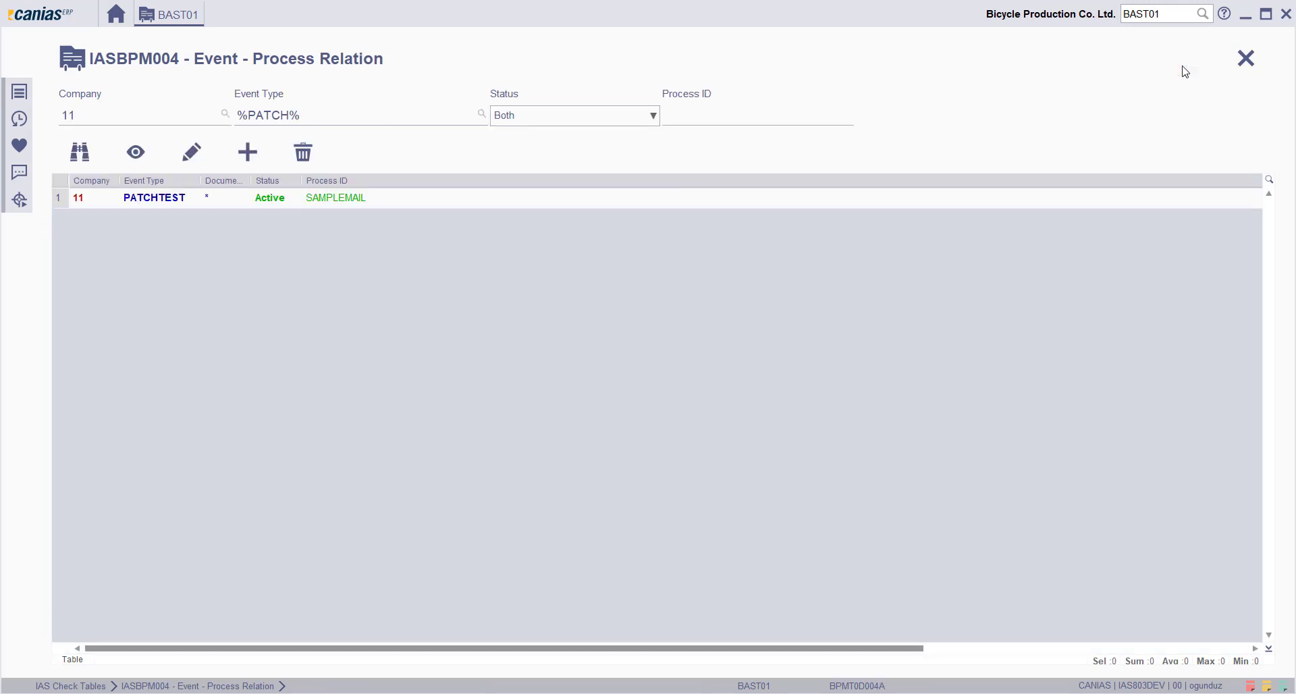